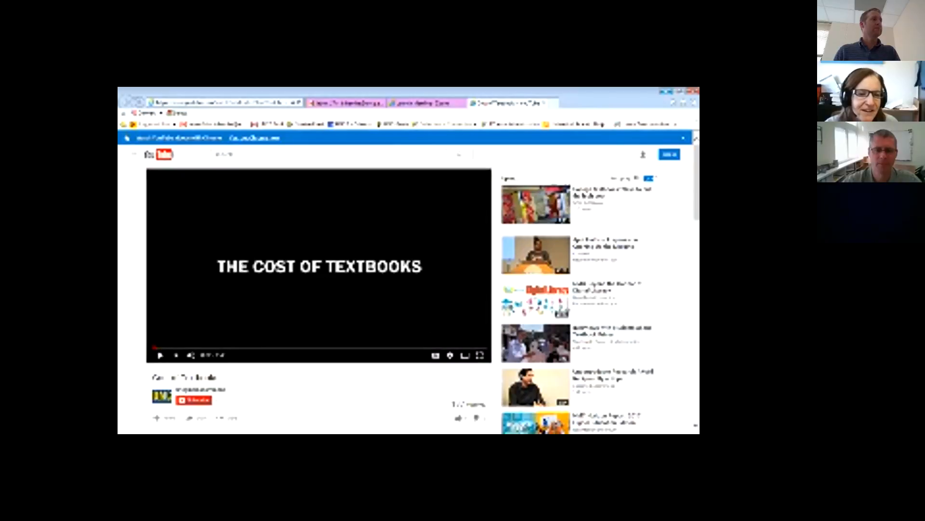
Play the 'Cost of Textbooks' YouTube video to 2:29, the slide of textbook-saving options.
left_click(160, 355)
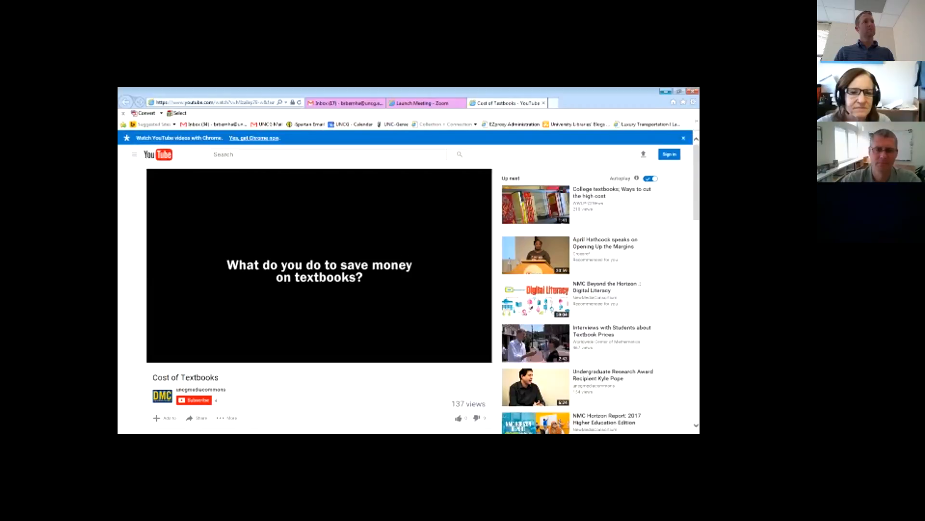
left_click(319, 265)
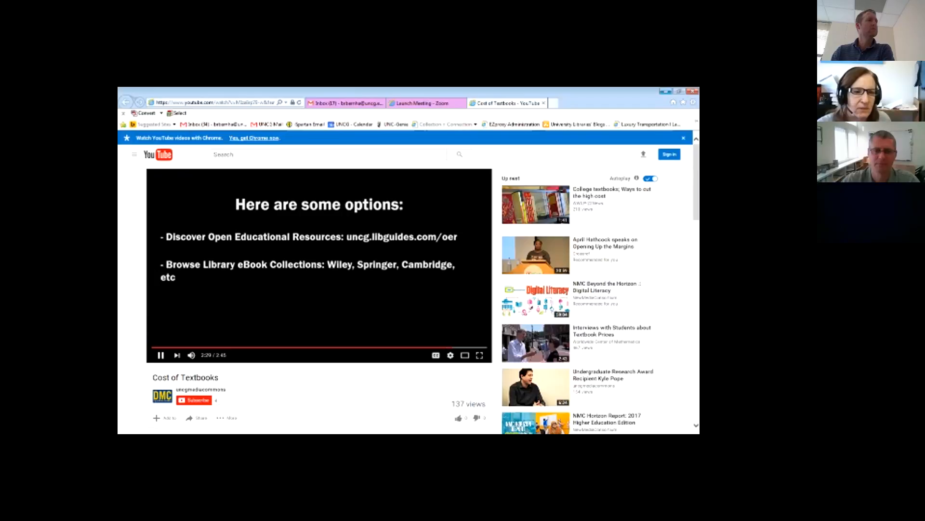
left_click(161, 355)
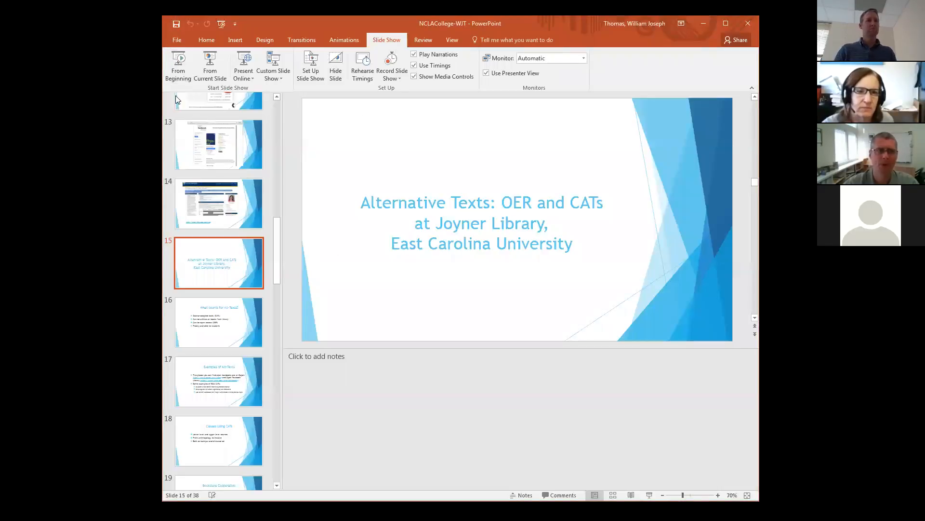
mouse_move(178, 65)
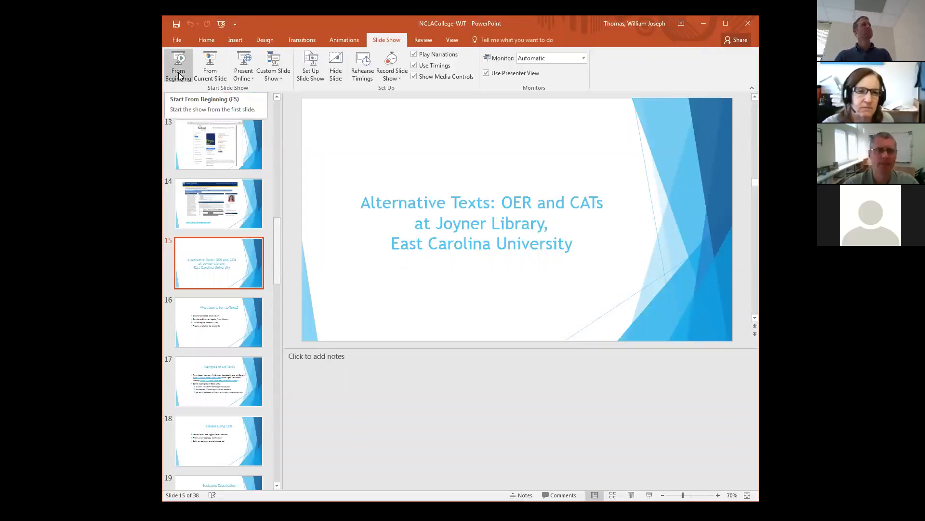
left_click(178, 66)
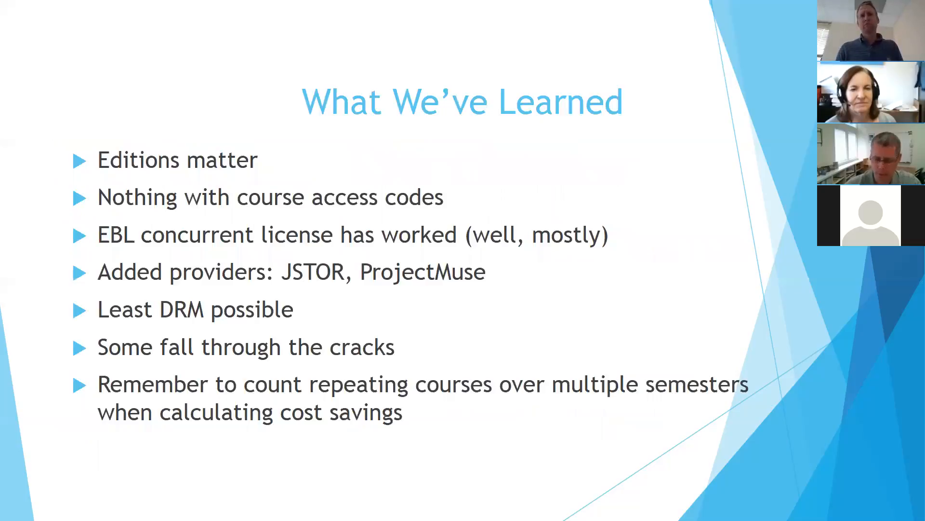